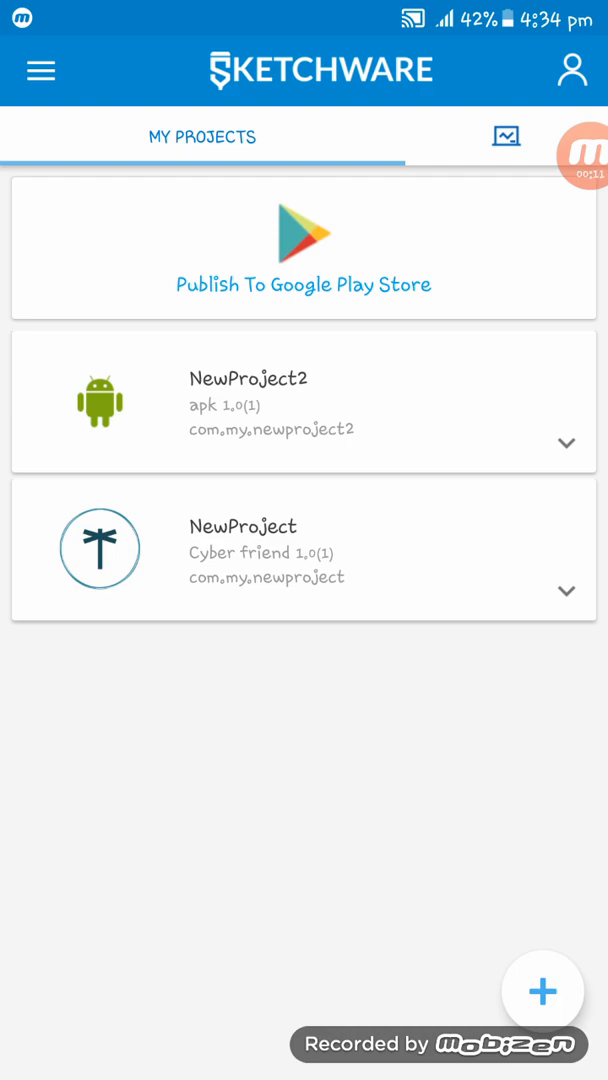
# Create the NewProject3 app project and open the form for adding a new activity
pyautogui.click(542, 991)
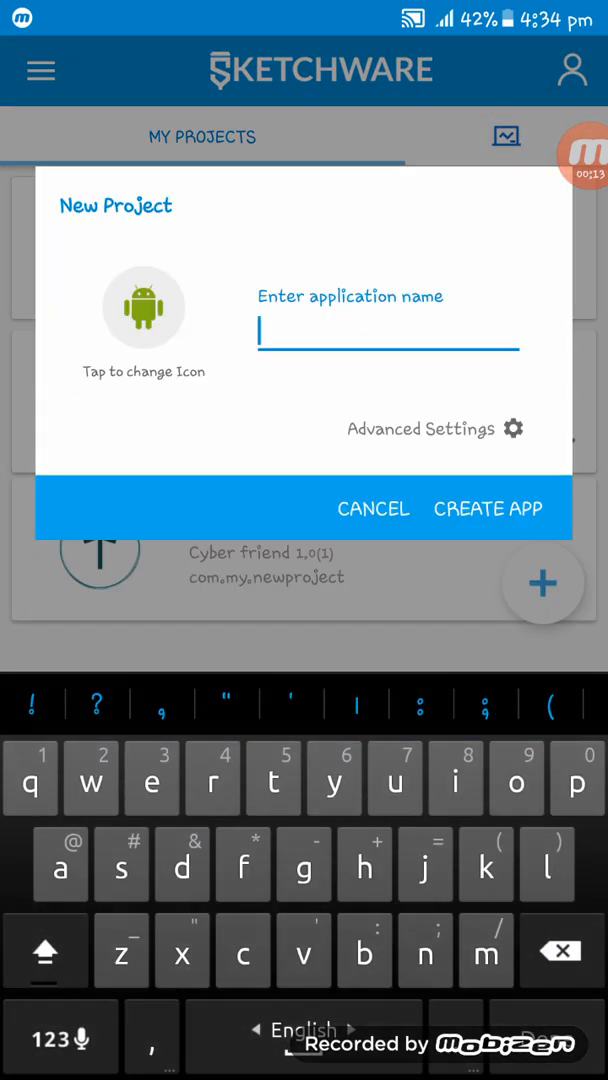
pyautogui.write('pa')
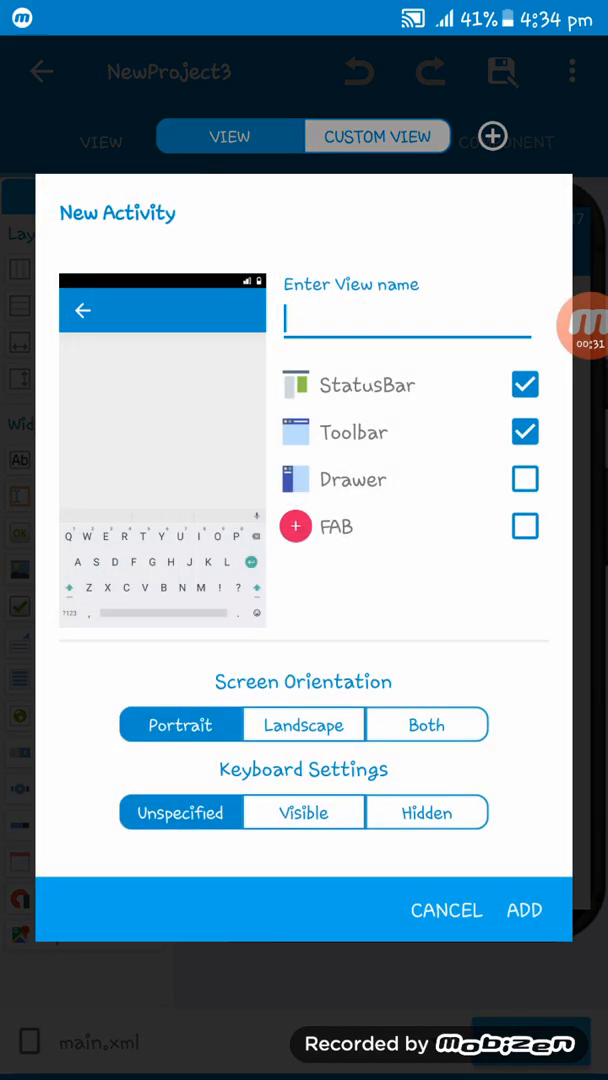
# Add an activity named 'view' with StatusBar and Toolbar left enabled
pyautogui.click(407, 320)
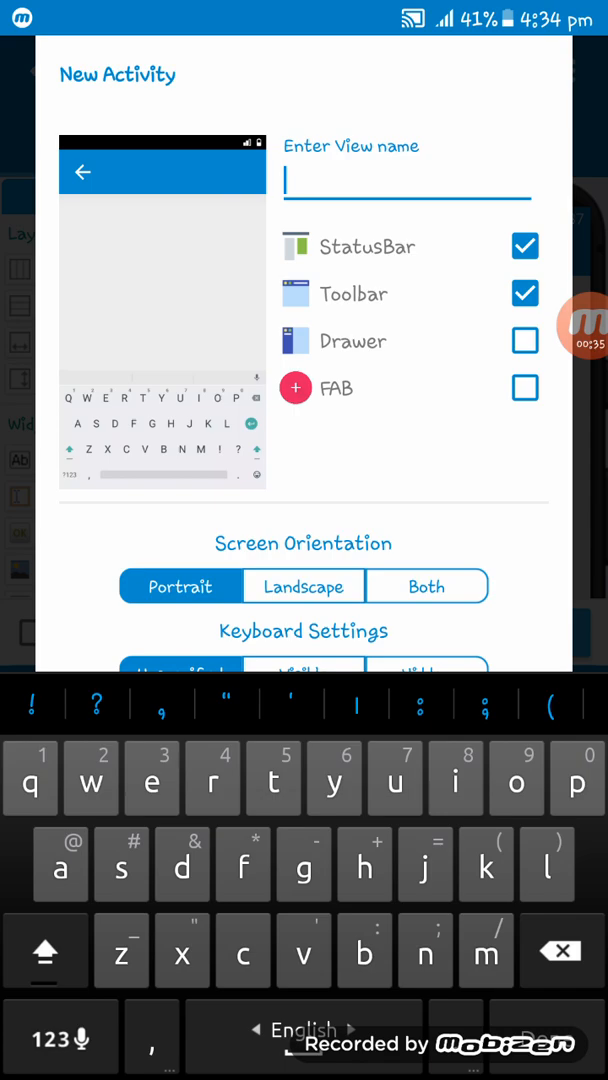
pyautogui.write('new')
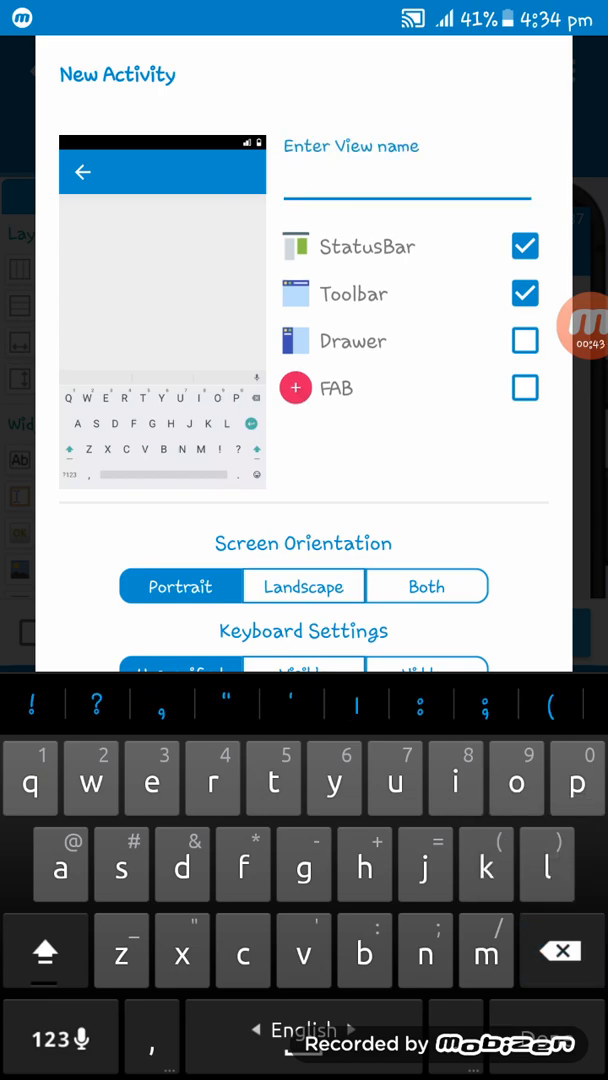
pyautogui.write('view')
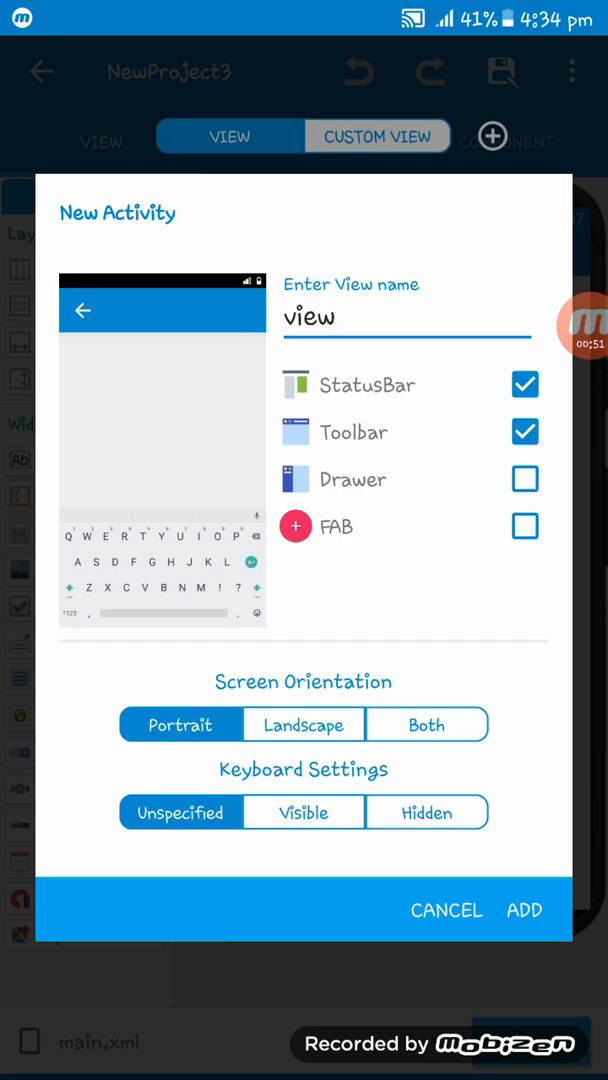
pyautogui.click(524, 432)
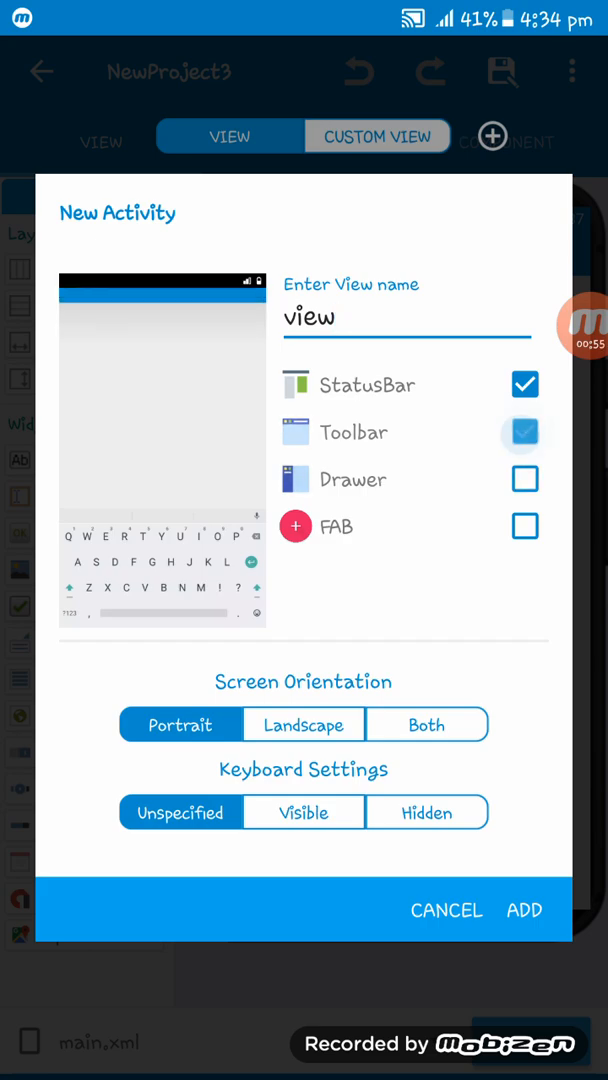
pyautogui.click(524, 432)
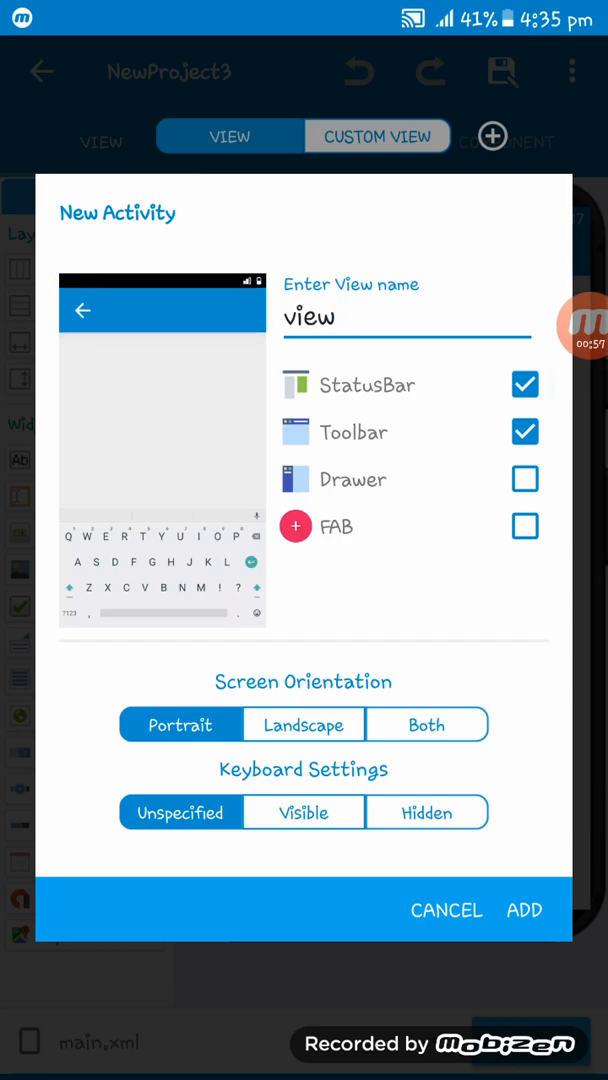
pyautogui.click(525, 527)
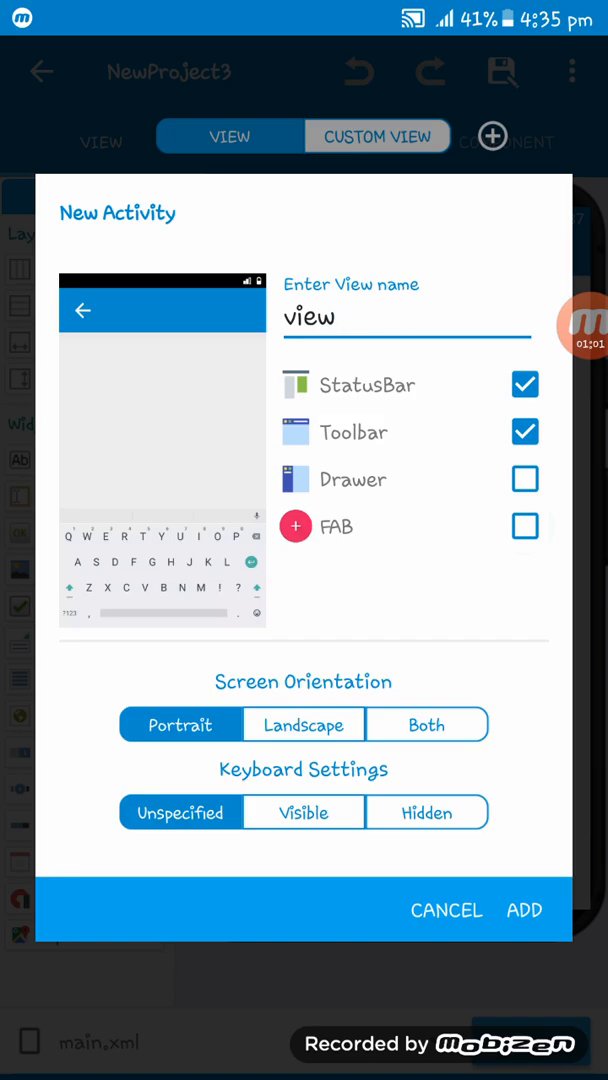
pyautogui.click(523, 910)
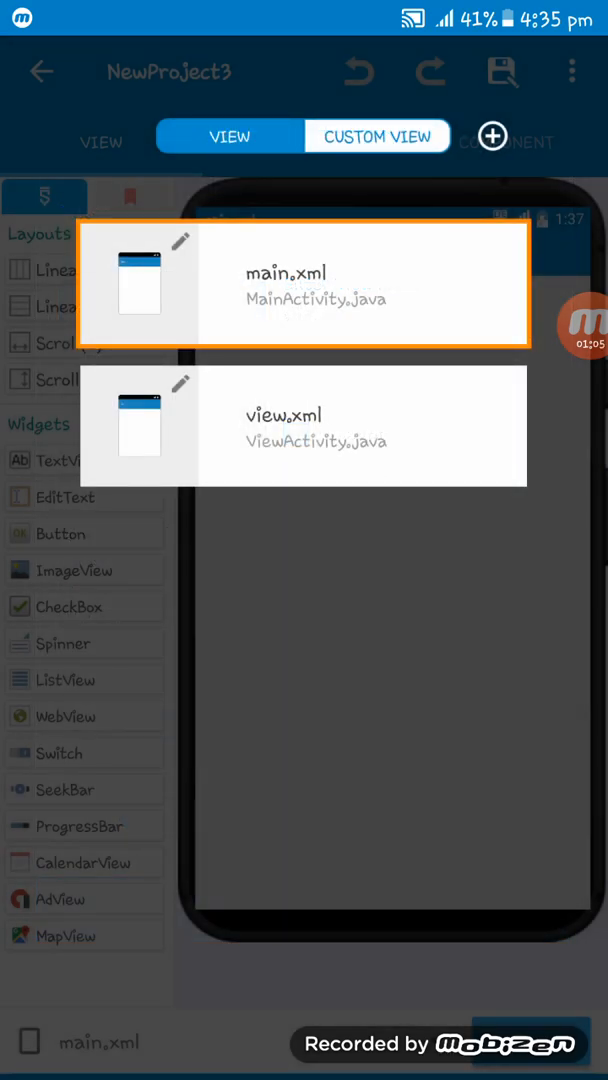
# Give MainActivity an Intent component named 'view'
pyautogui.click(303, 283)
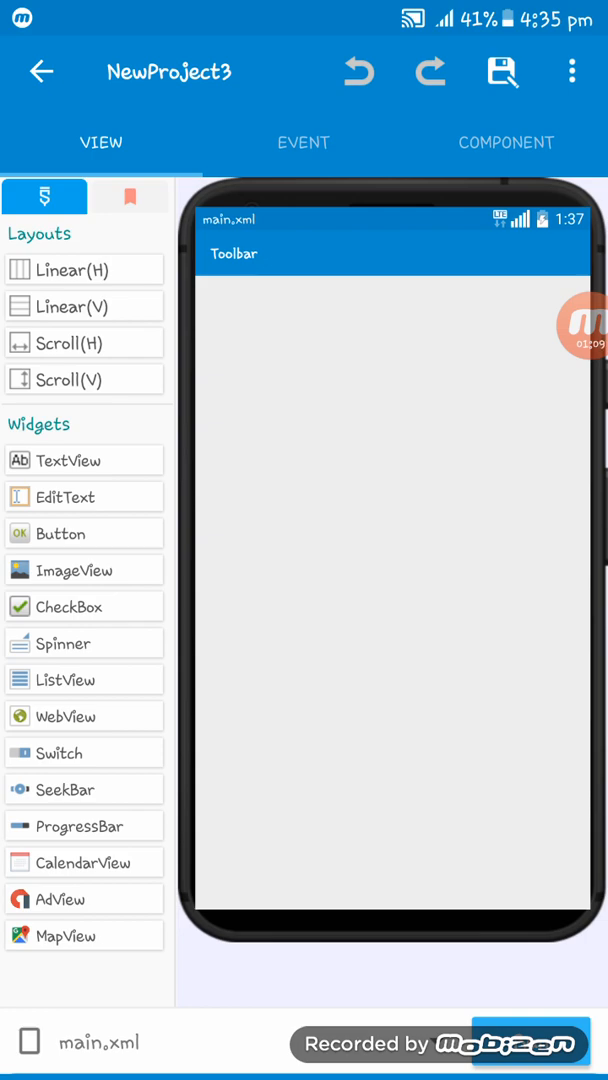
pyautogui.click(505, 142)
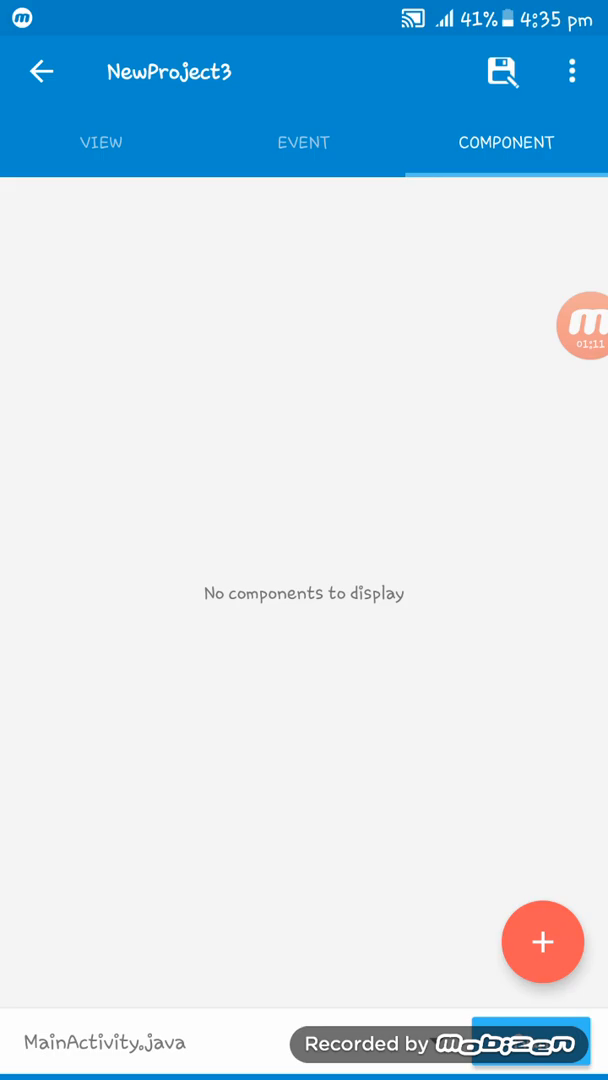
pyautogui.click(542, 941)
pyautogui.write('v')
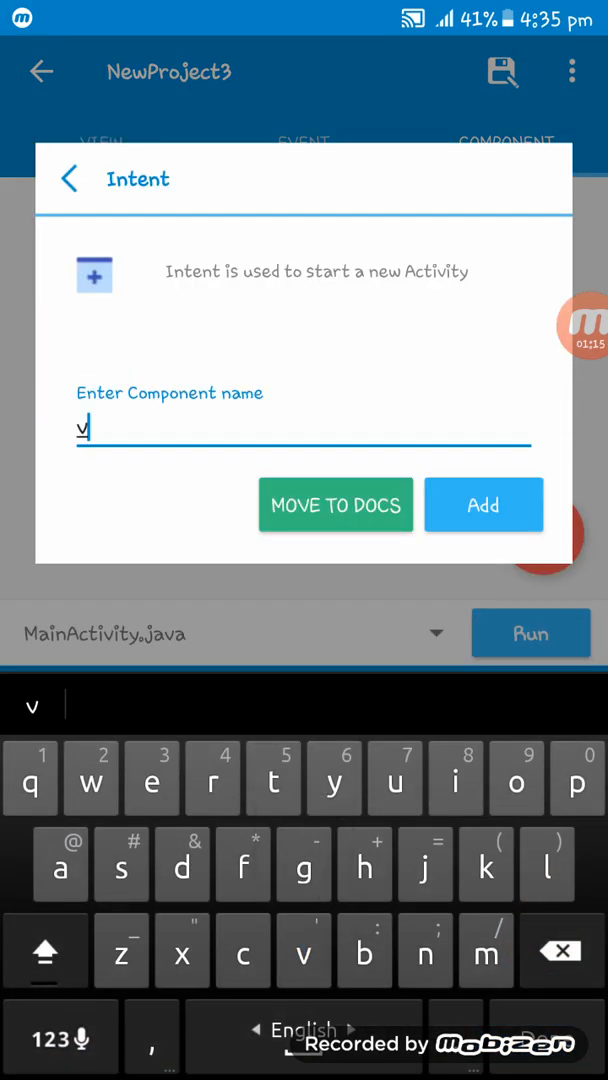
pyautogui.write('iew')
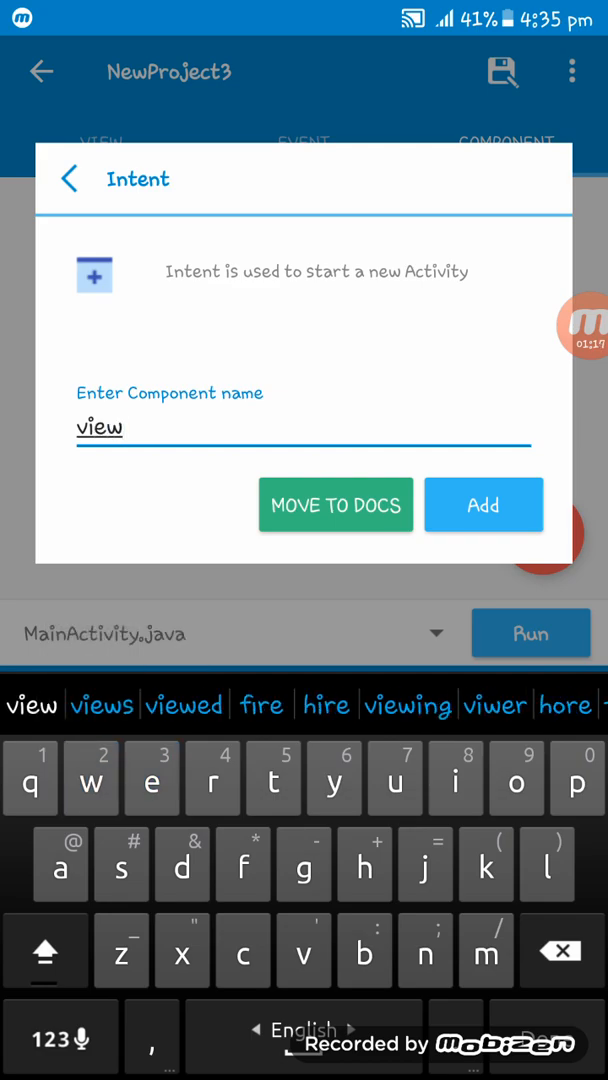
pyautogui.click(483, 504)
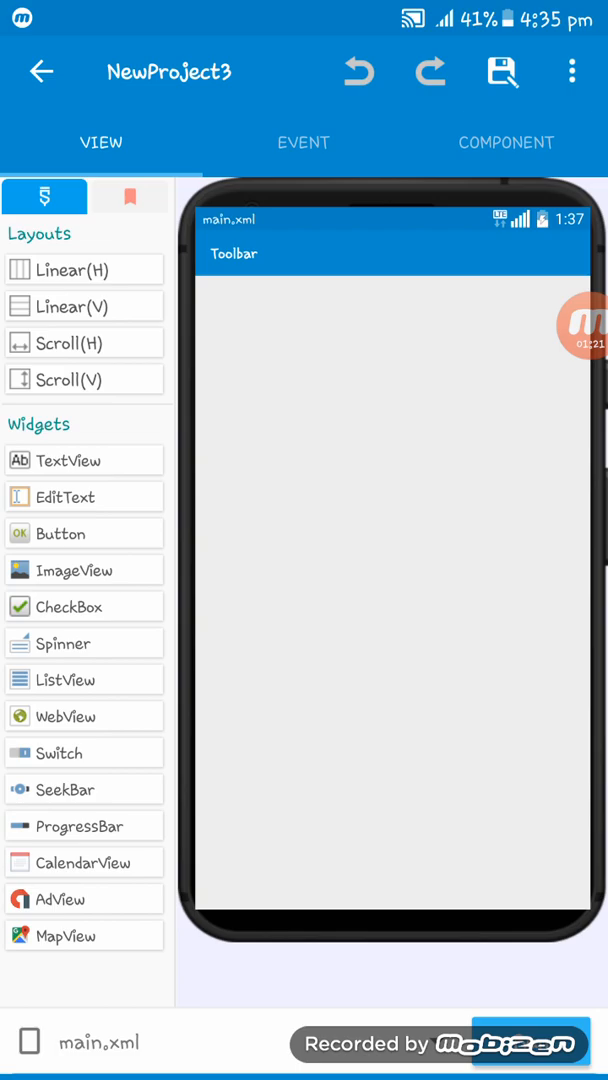
# Place a button labelled 'New Page' in a horizontal layout and show its events
pyautogui.click(390, 290)
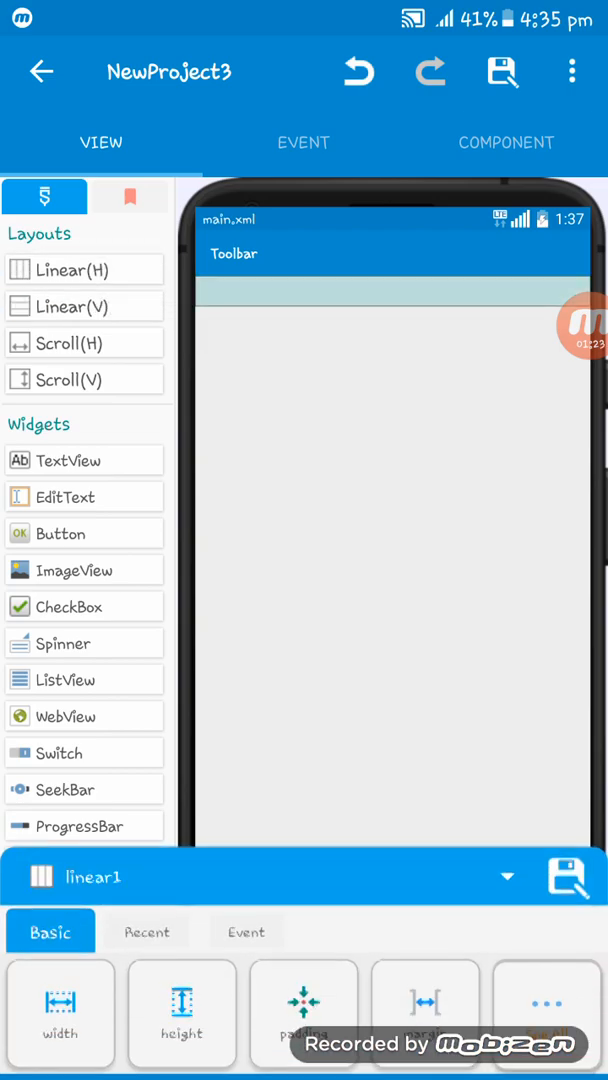
pyautogui.click(181, 1013)
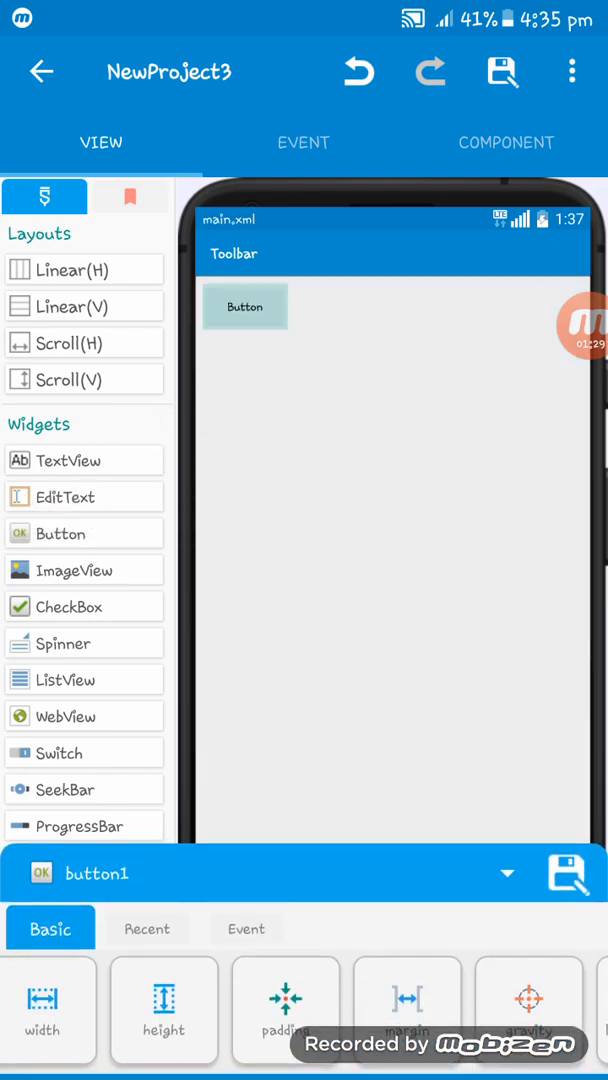
pyautogui.click(168, 1008)
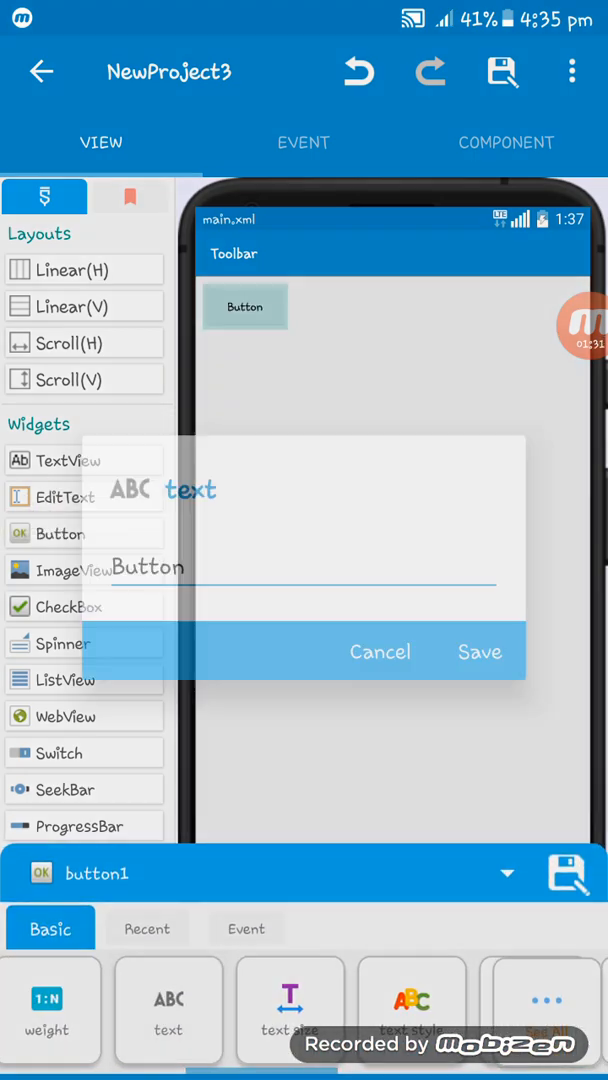
pyautogui.click(300, 565)
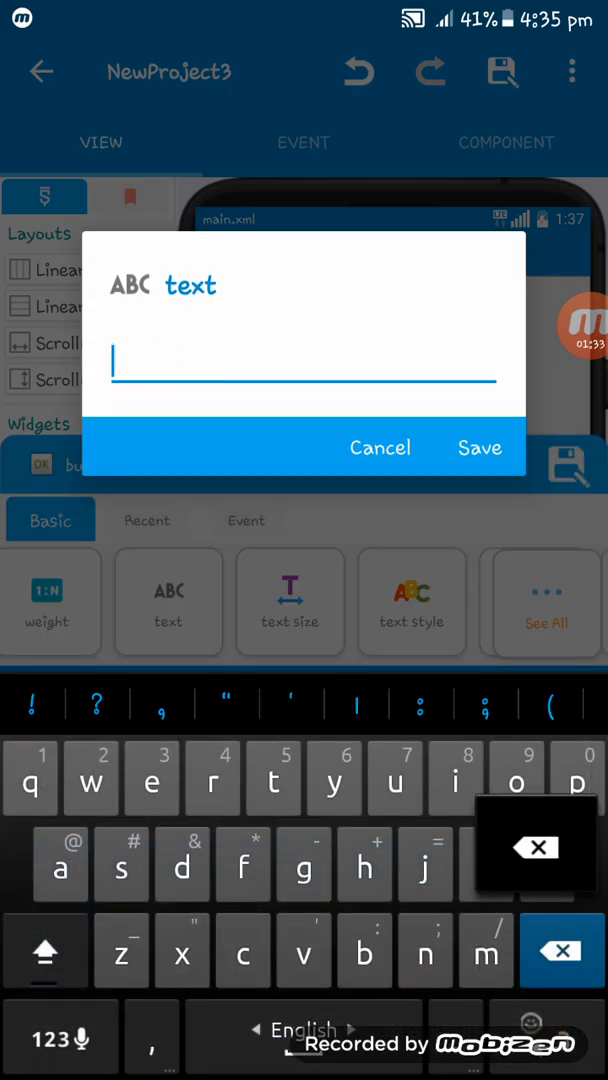
pyautogui.click(45, 949)
pyautogui.write('New Pa')
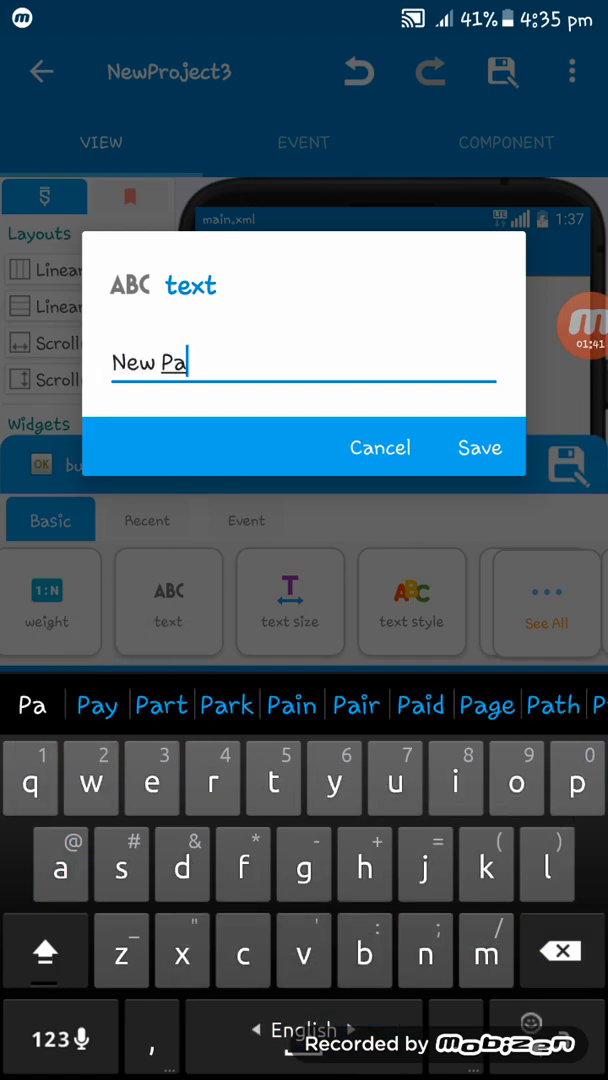
pyautogui.click(479, 447)
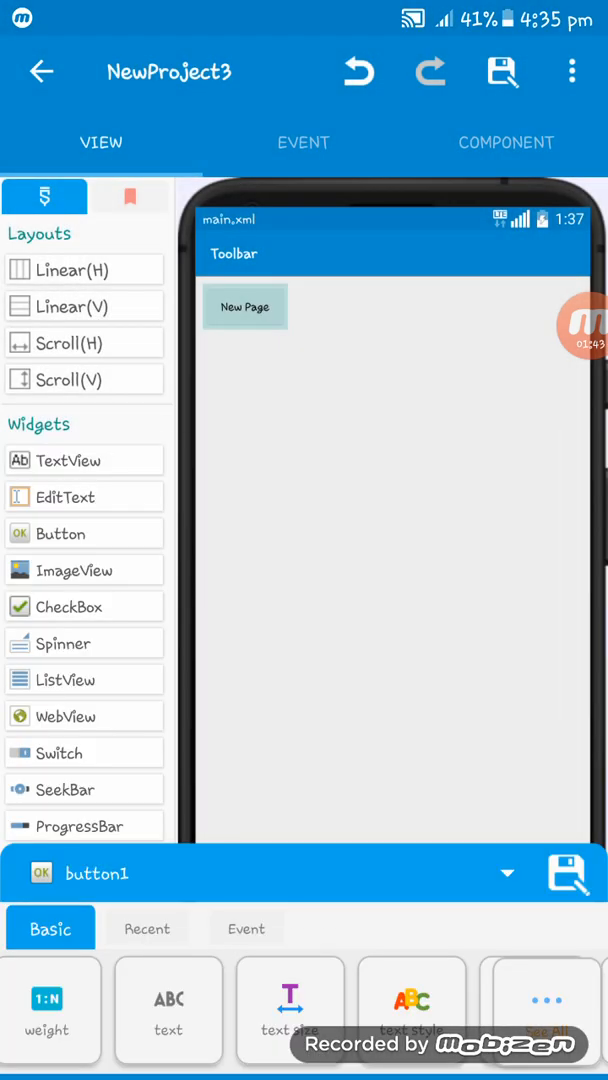
pyautogui.click(246, 928)
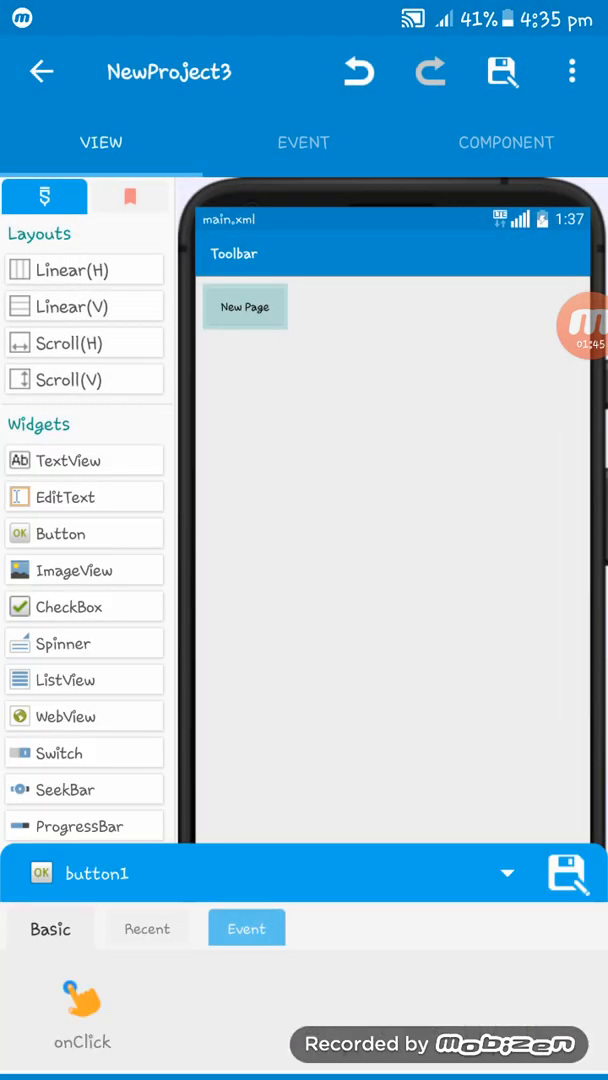
# Make button1's onClick set the view intent to ViewActivity and start that activity
pyautogui.click(81, 1010)
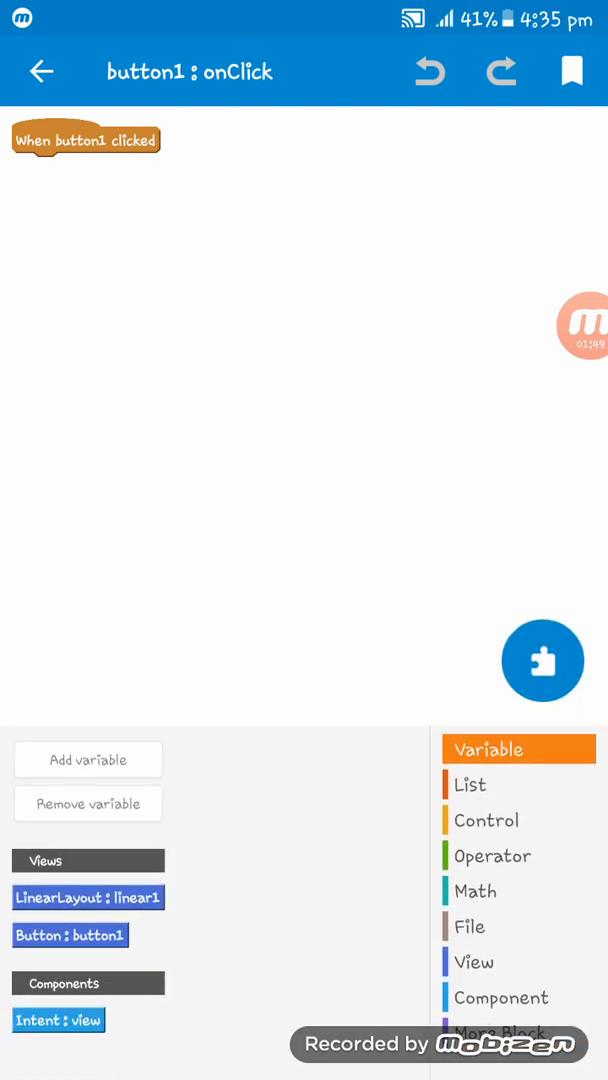
pyautogui.click(474, 961)
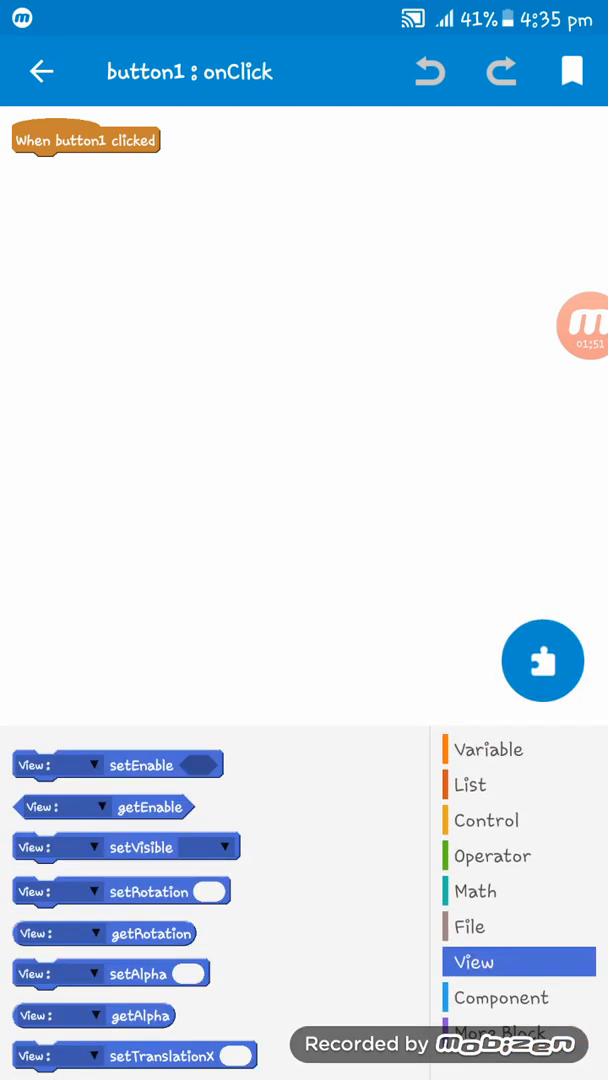
pyautogui.click(500, 997)
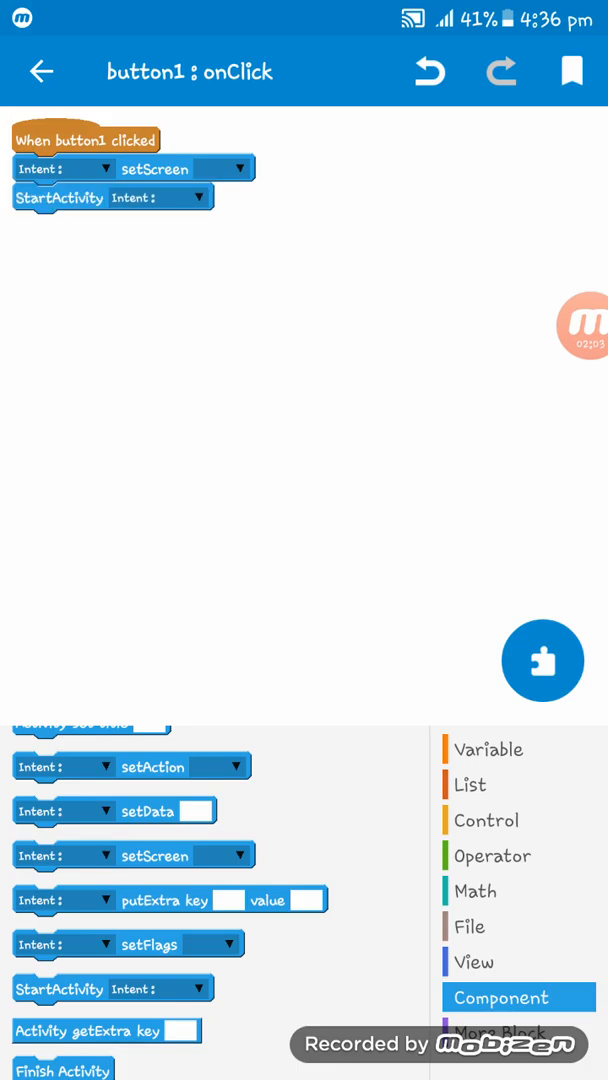
pyautogui.click(103, 169)
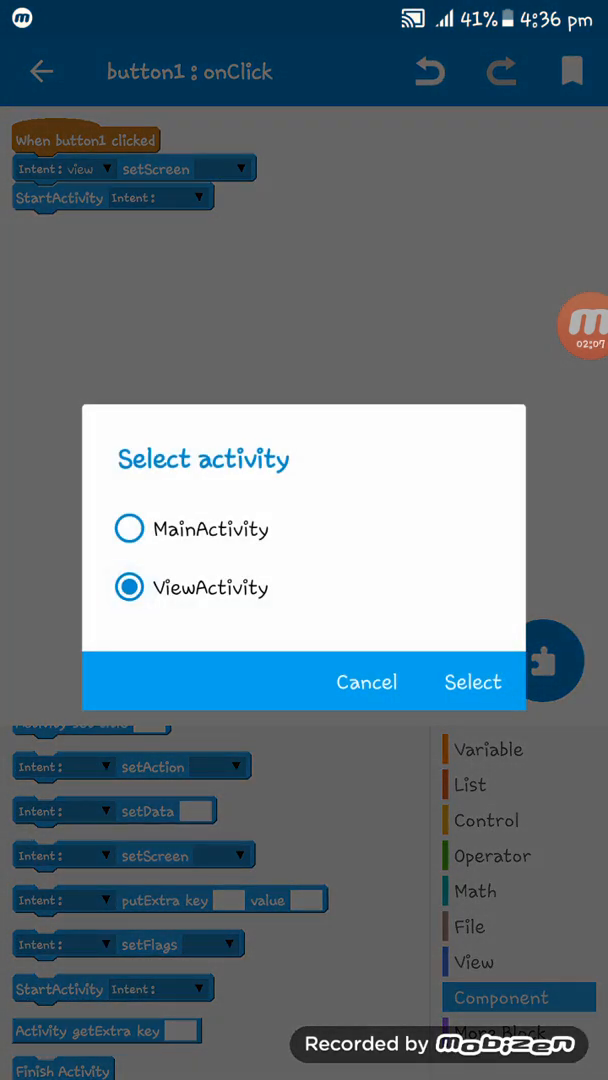
pyautogui.click(472, 681)
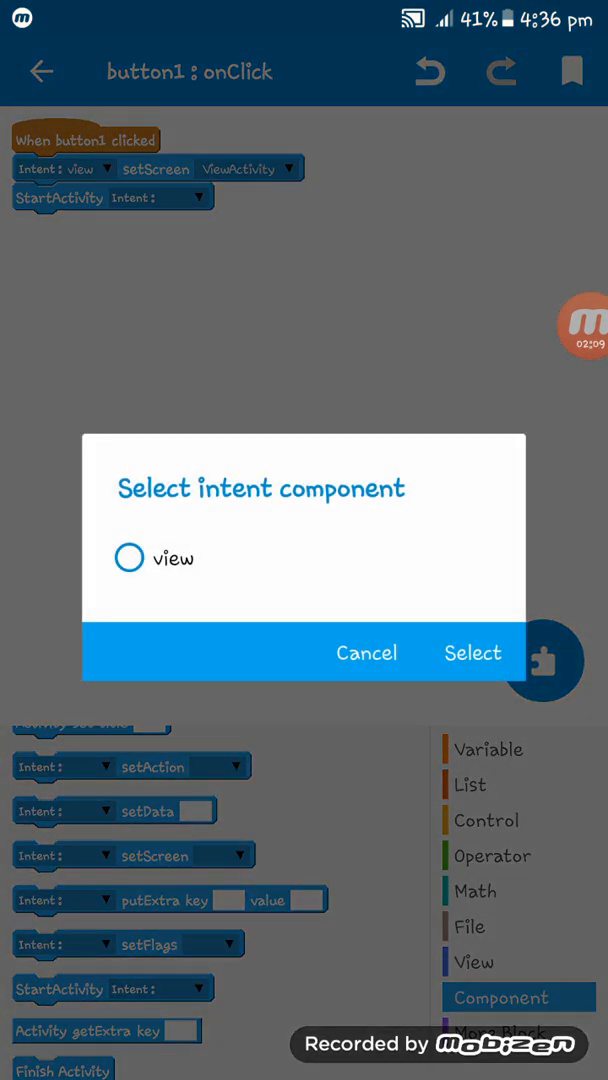
pyautogui.click(473, 653)
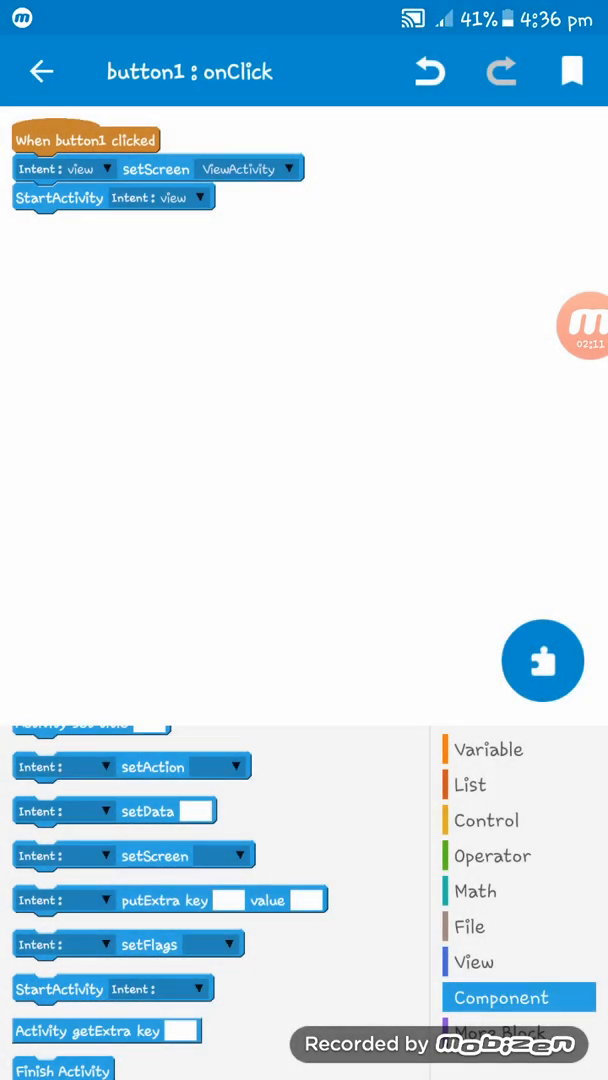
pyautogui.click(41, 71)
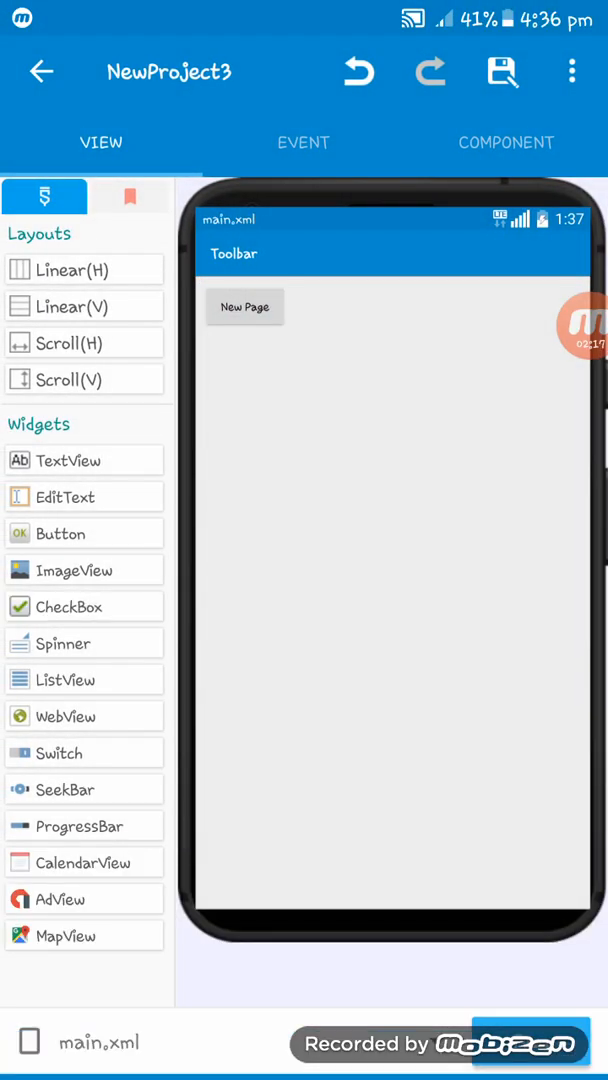
# Compile and run the project, installing the page app on the device
pyautogui.click(502, 71)
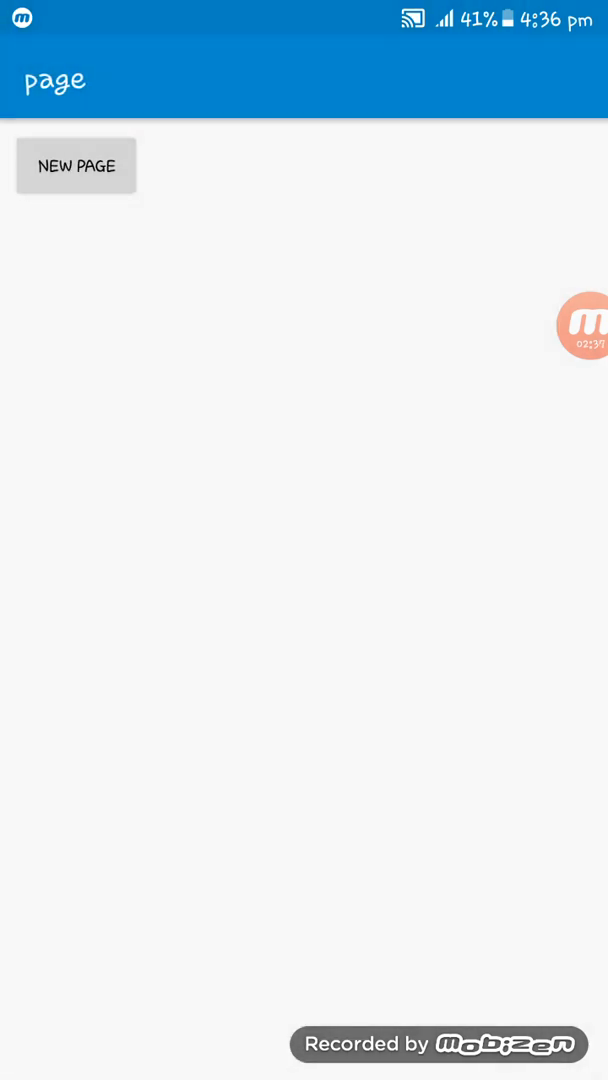
pyautogui.click(76, 165)
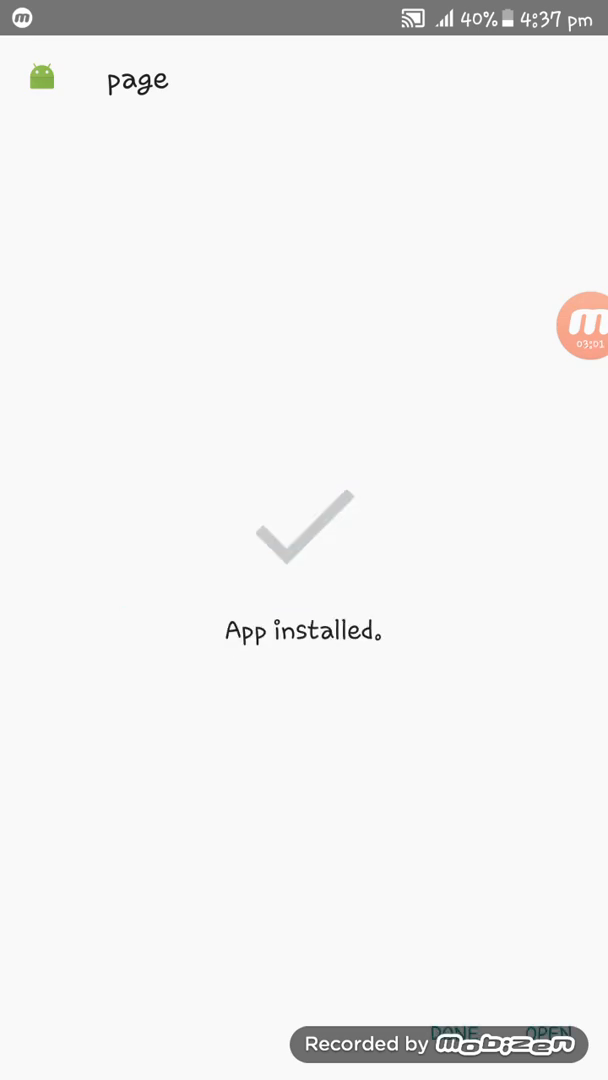
# Launch the page app, open the second page via New Page, then return to Sketchware
pyautogui.click(546, 1033)
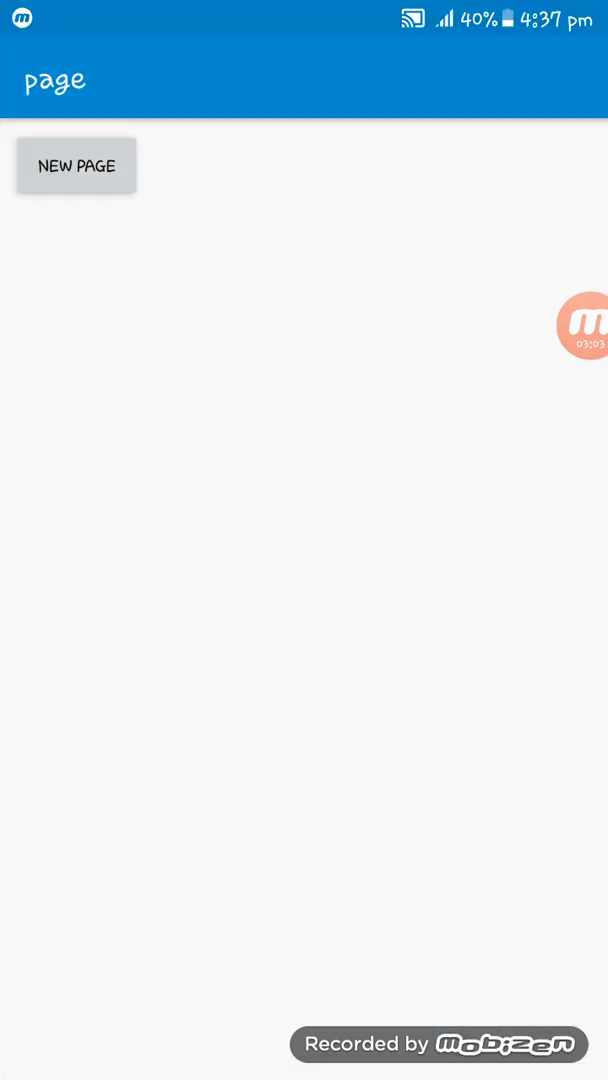
pyautogui.click(76, 166)
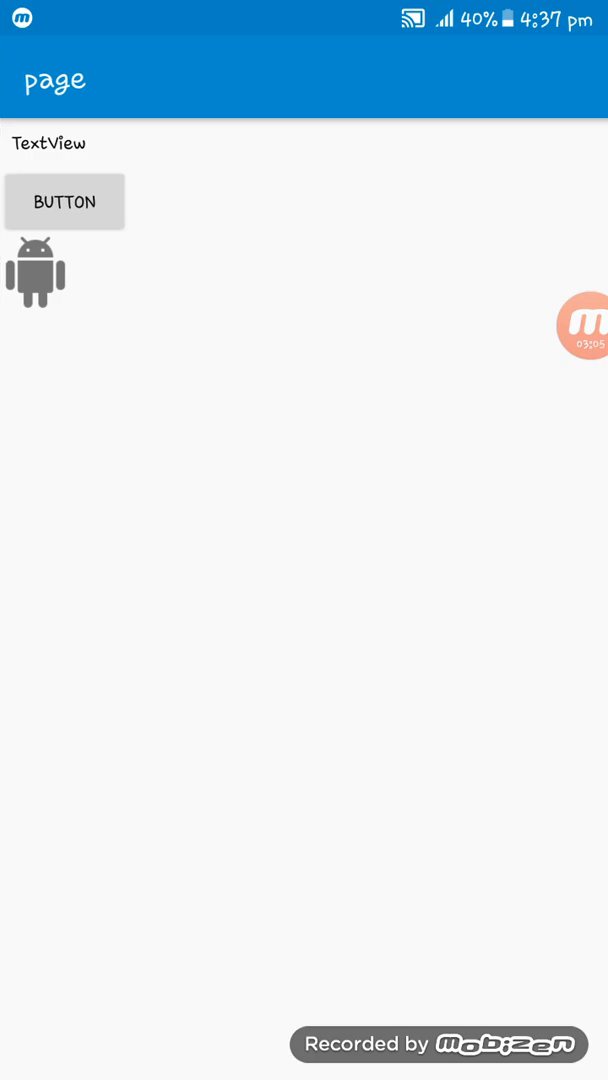
pyautogui.click(64, 201)
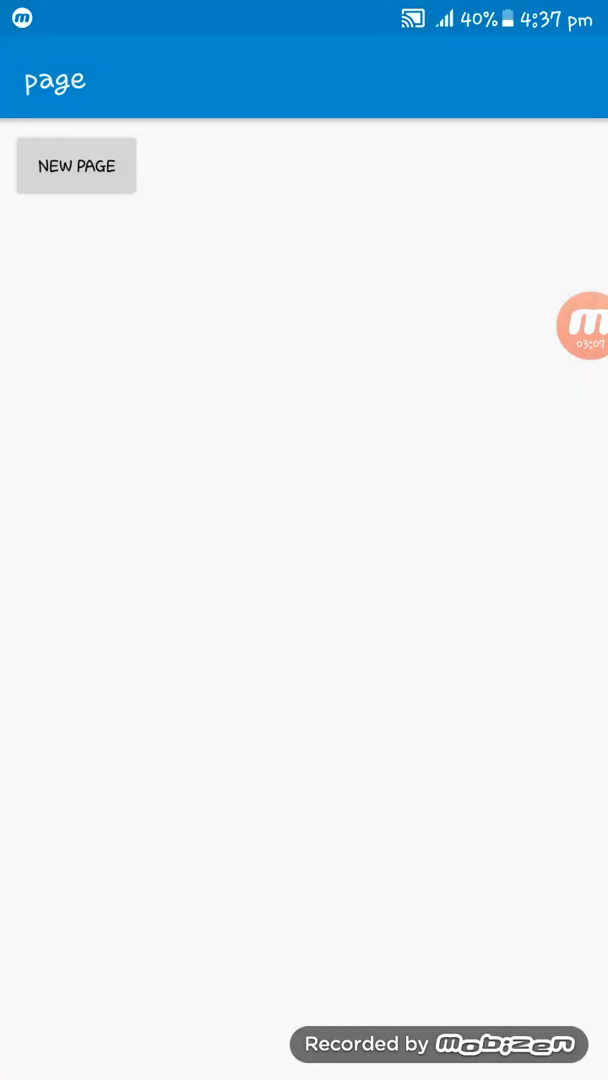
pyautogui.click(76, 165)
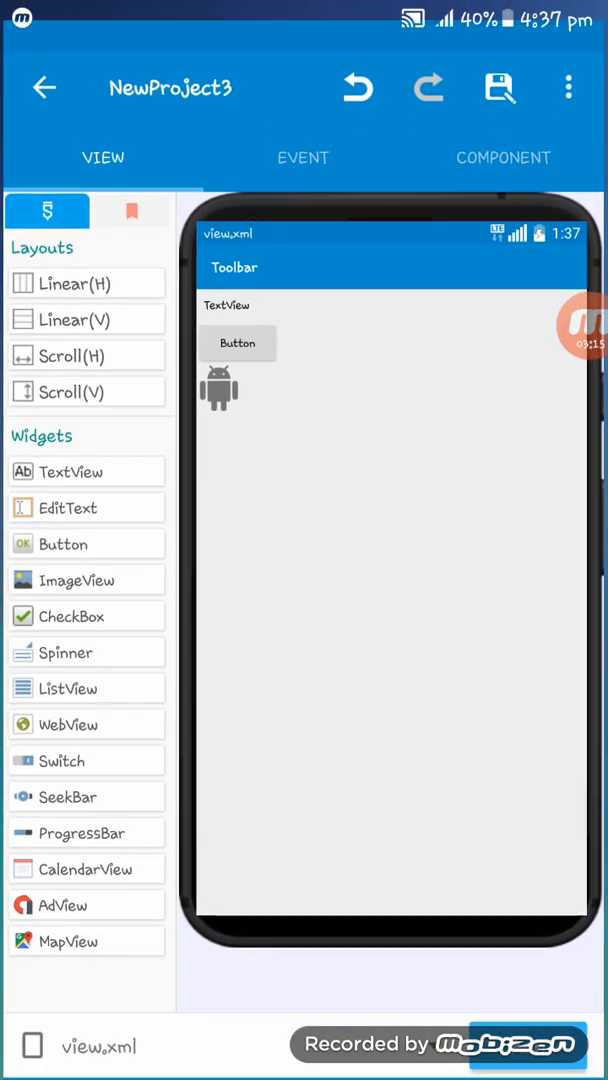
# Select button1 on view.xml and list its events, including onClick
pyautogui.click(504, 157)
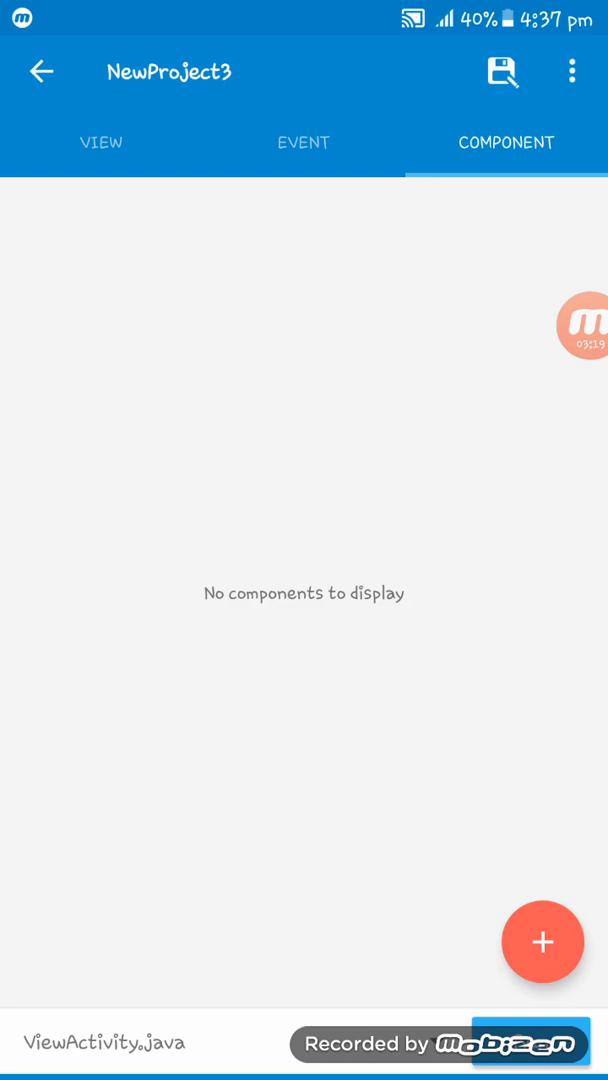
pyautogui.click(100, 143)
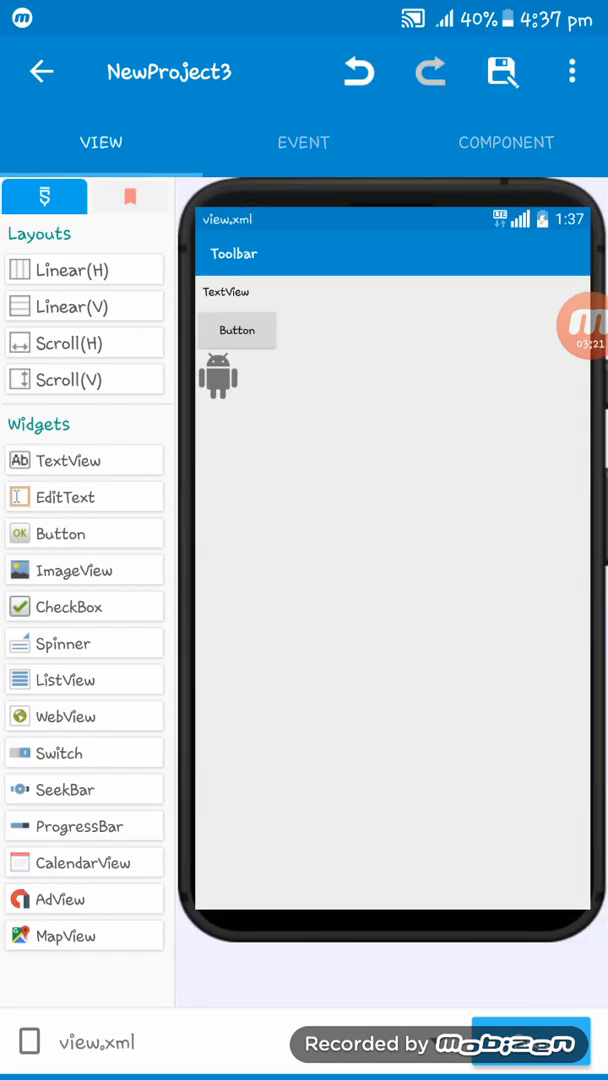
pyautogui.click(237, 330)
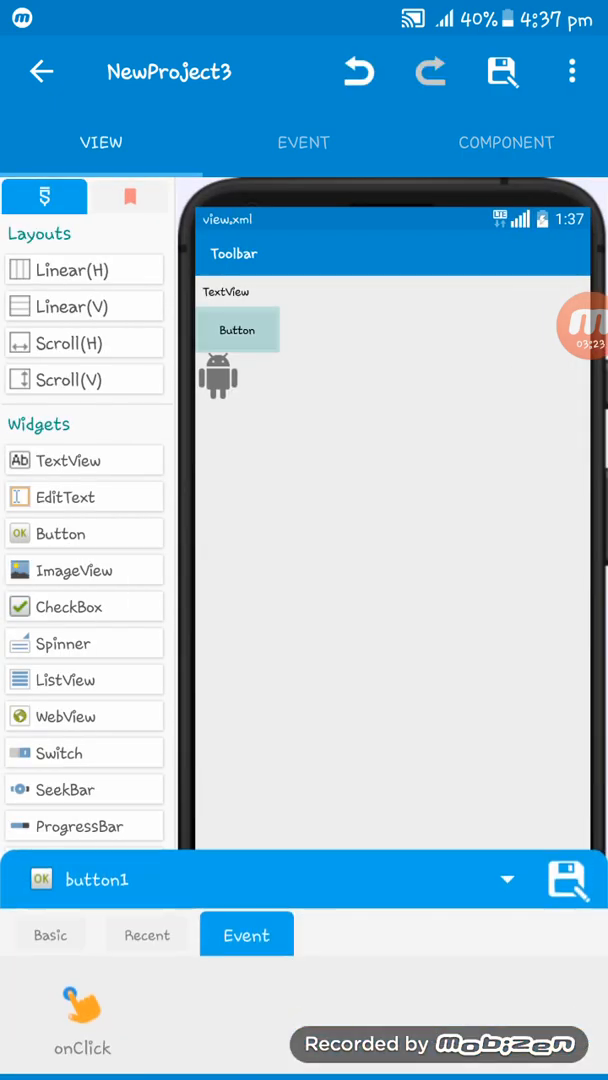